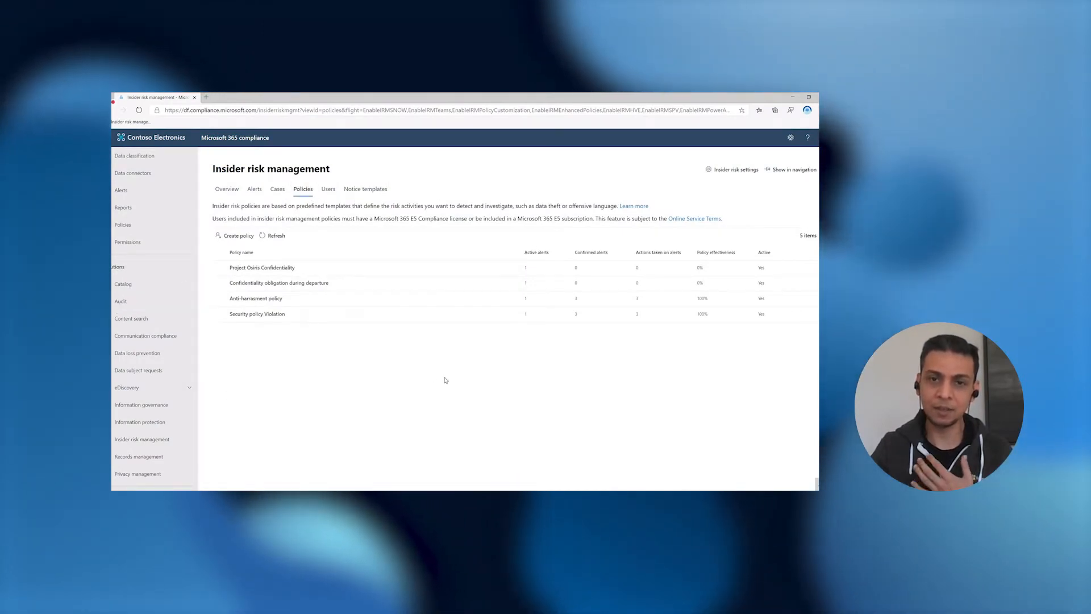
mouse_move(315, 377)
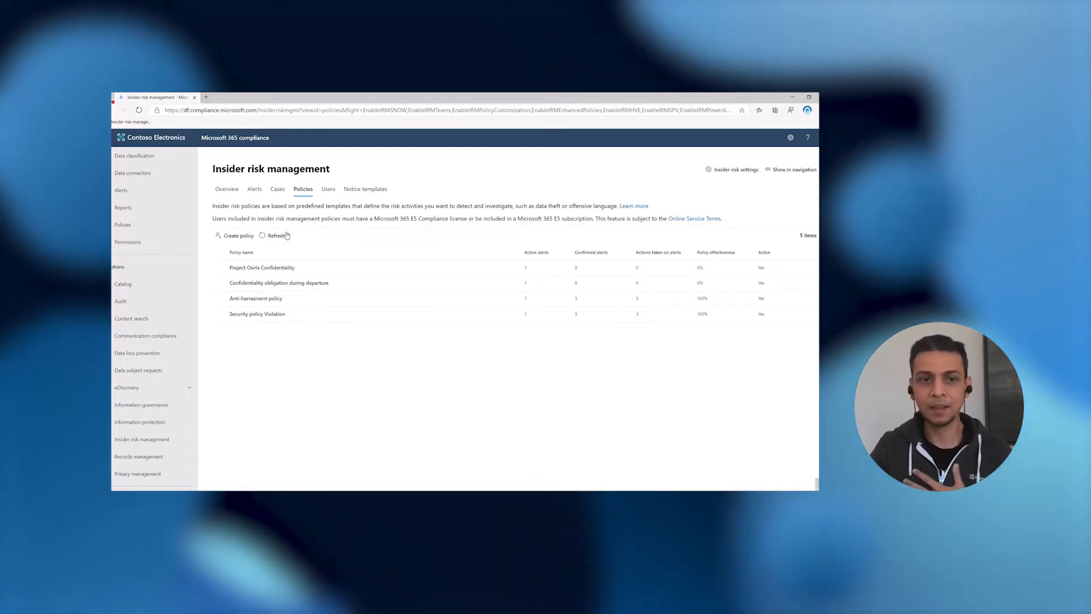
Start a new insider risk policy, name it 'Data Leak policy', and browse the templates.
left_click(238, 235)
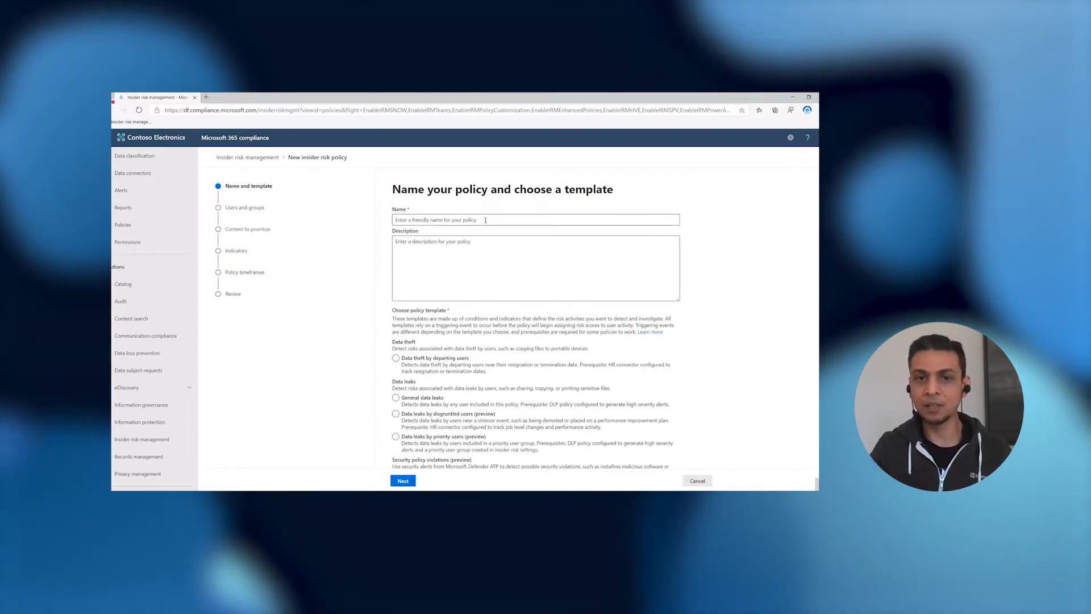
left_click(535, 219)
type("Data Leak policy")
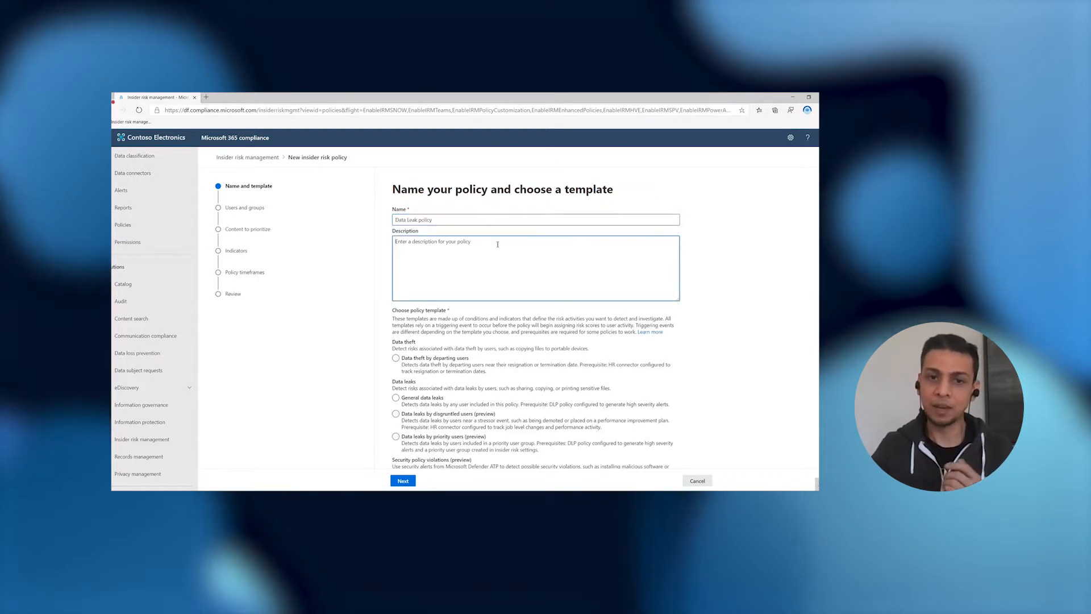
scroll("down", 3)
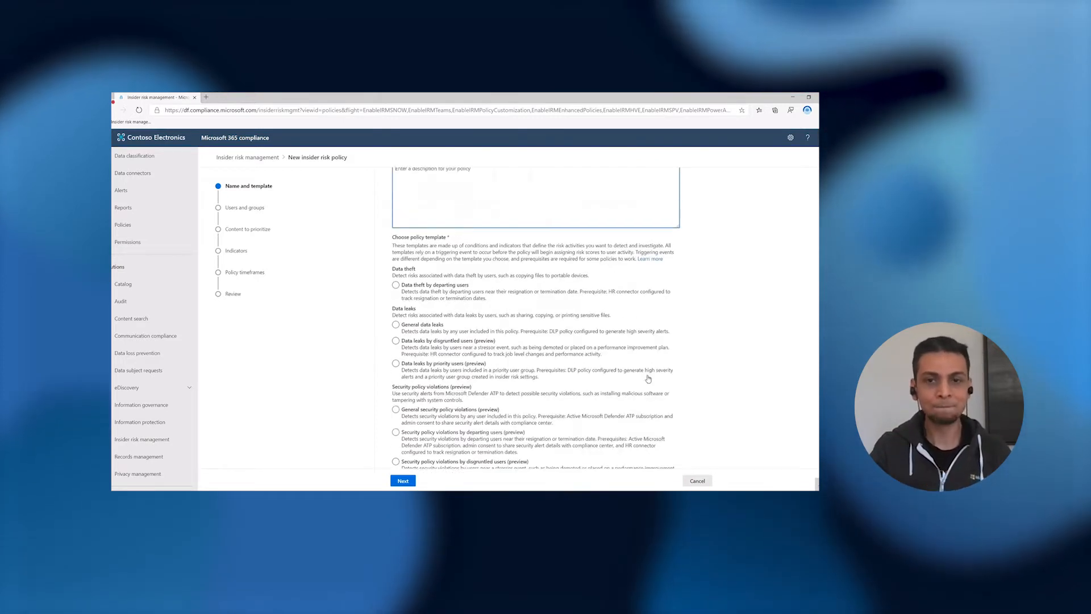
Choose the 'Data leaks by disgruntled users (preview)' template after comparing General and priority-user templates.
scroll("down", 3)
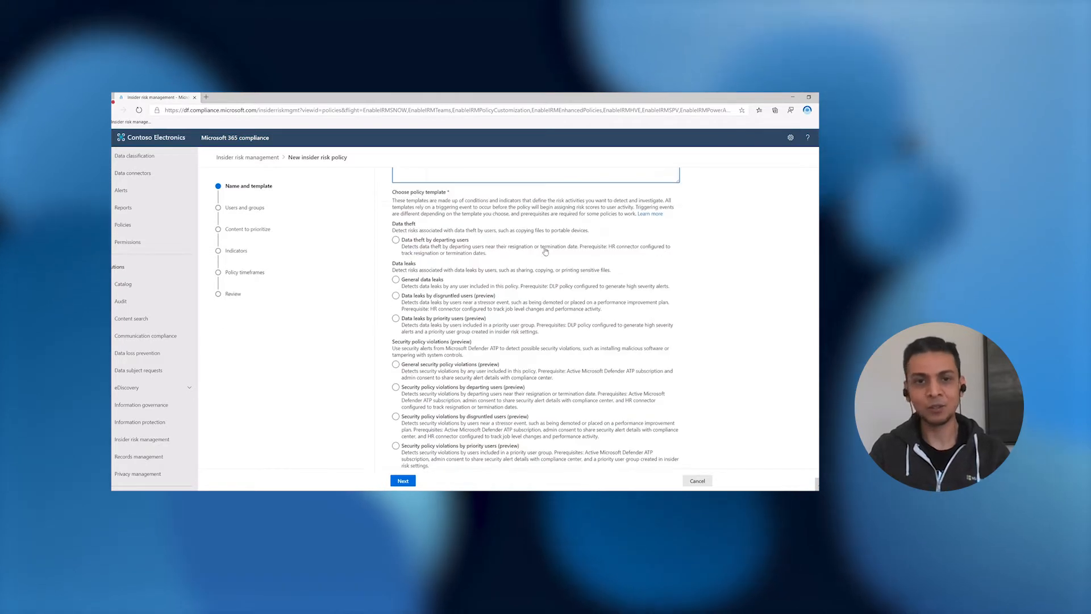
left_click(396, 279)
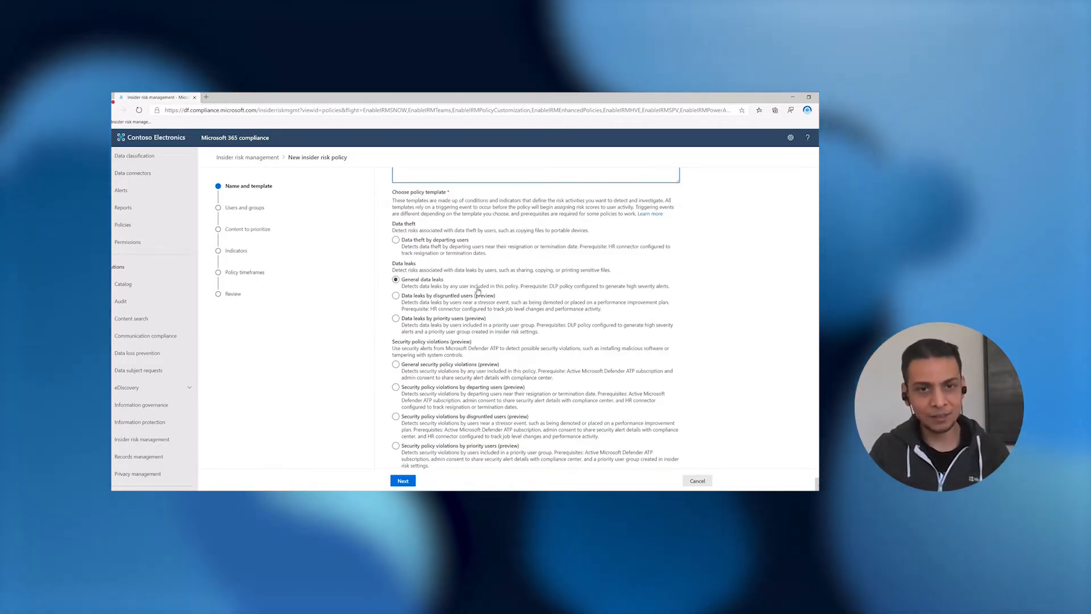
left_click(396, 364)
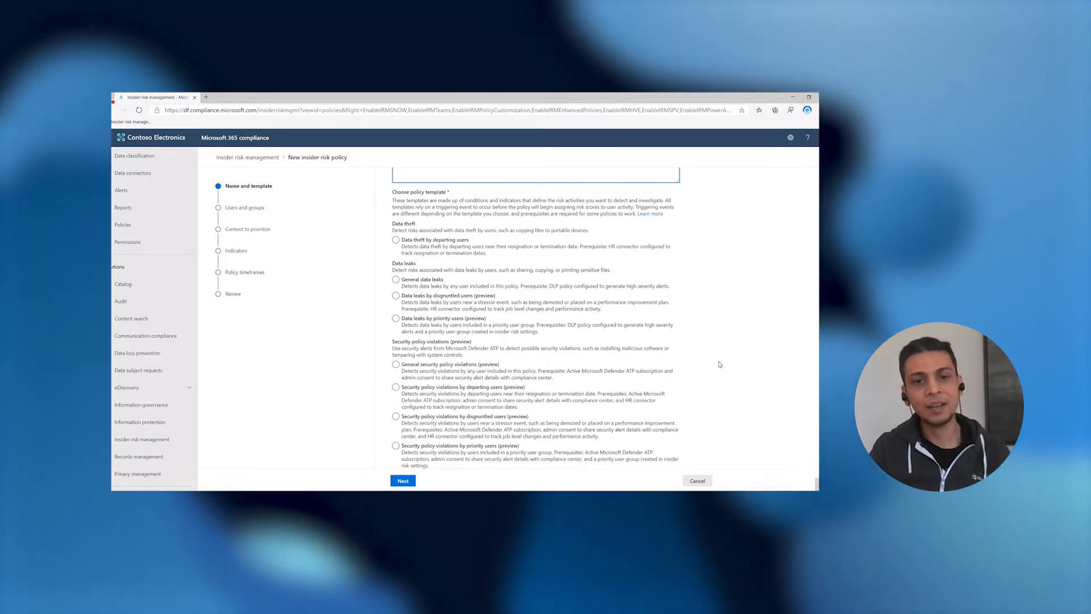
left_click(396, 319)
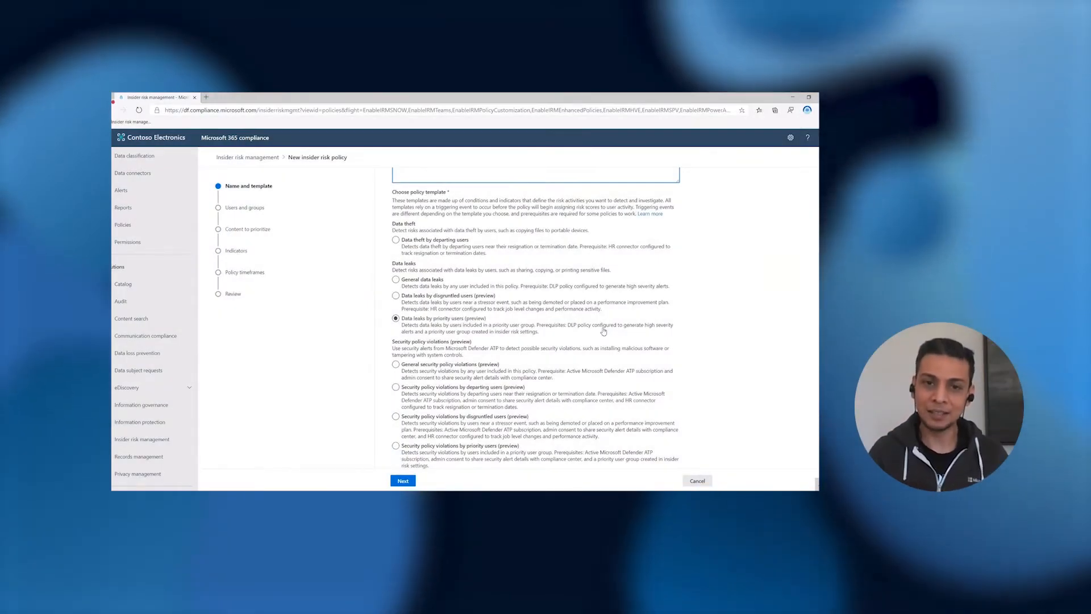
left_click(396, 295)
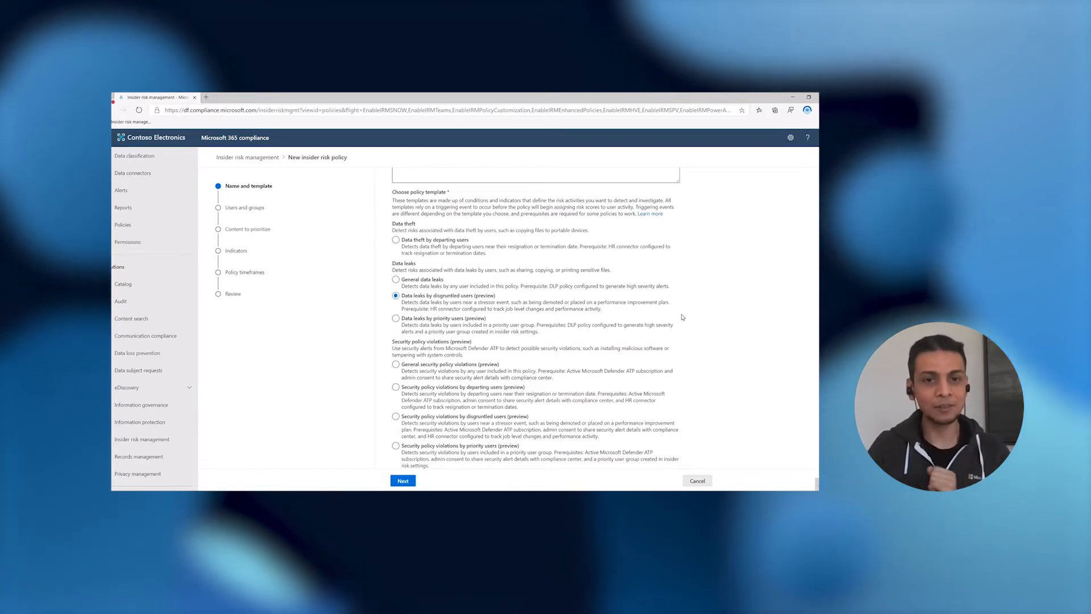
scroll("up", 3)
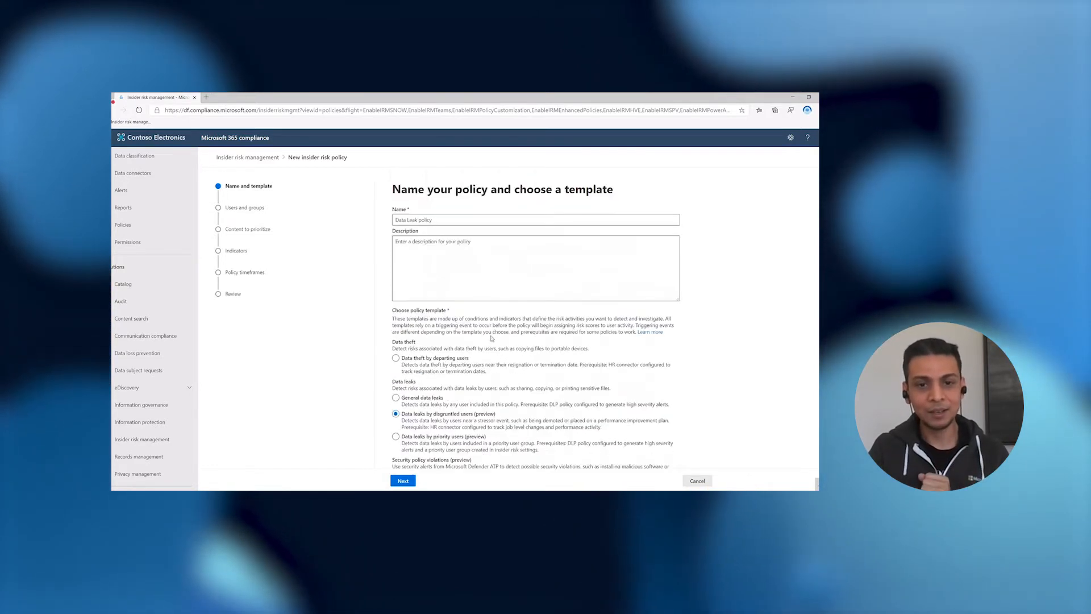
left_click(402, 481)
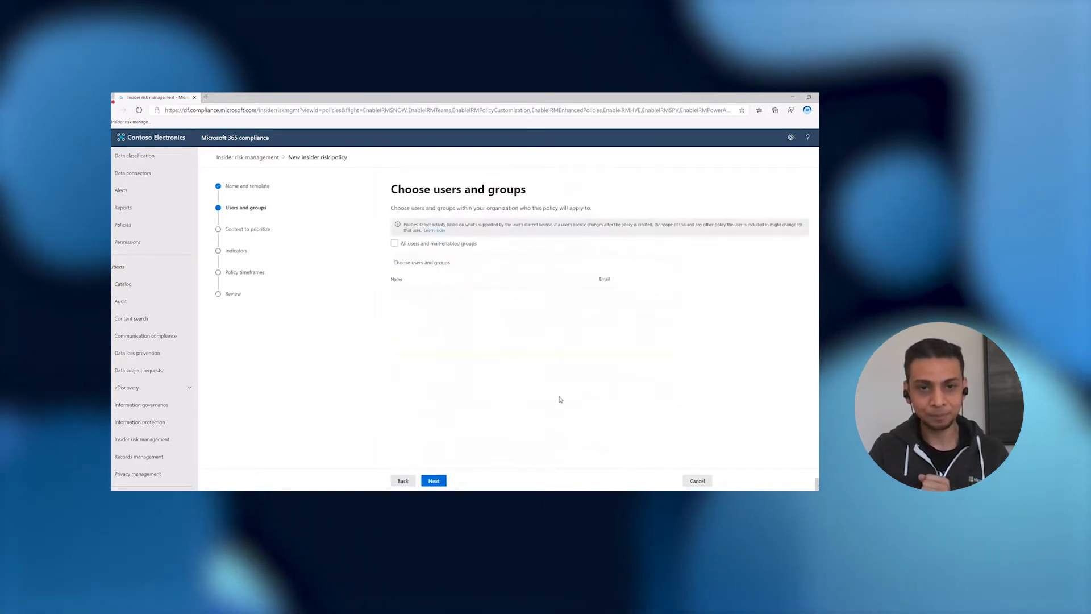
mouse_move(658, 354)
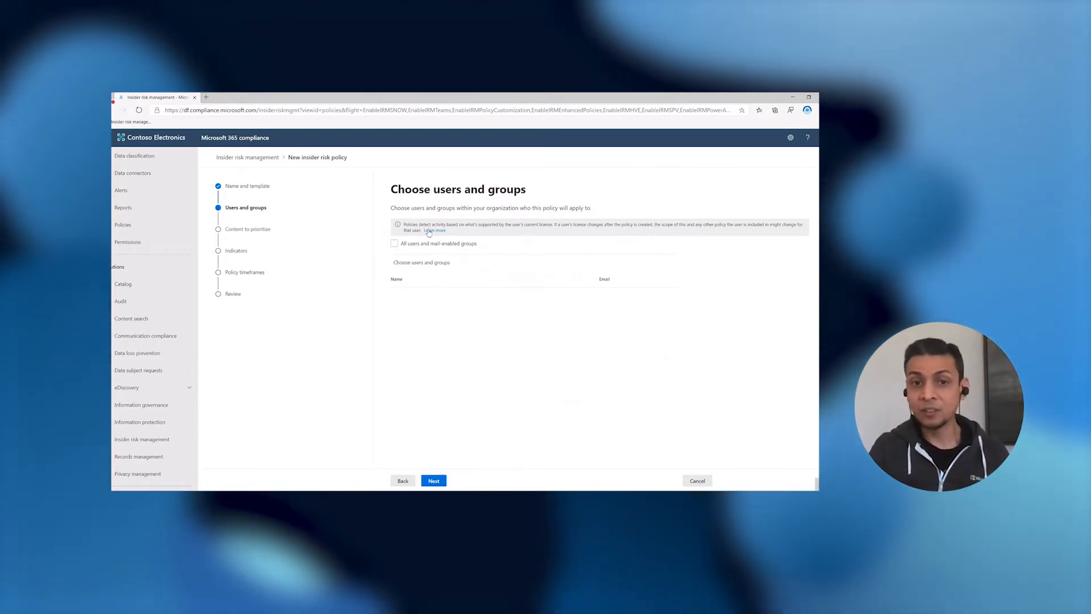
Scope the policy to all users and mail-enabled groups, adding no specific people.
left_click(394, 242)
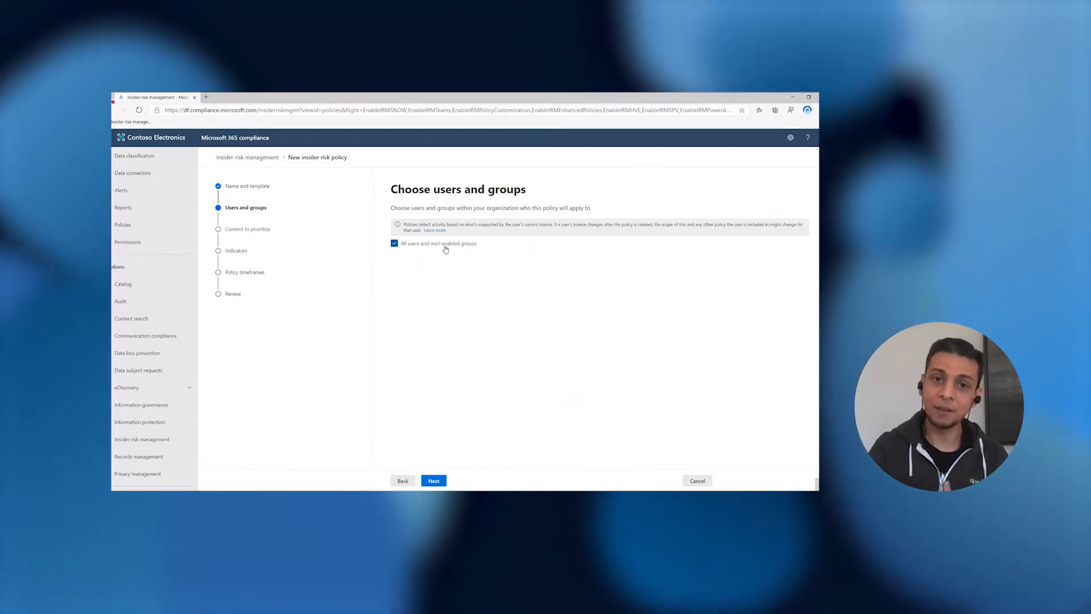
left_click(394, 243)
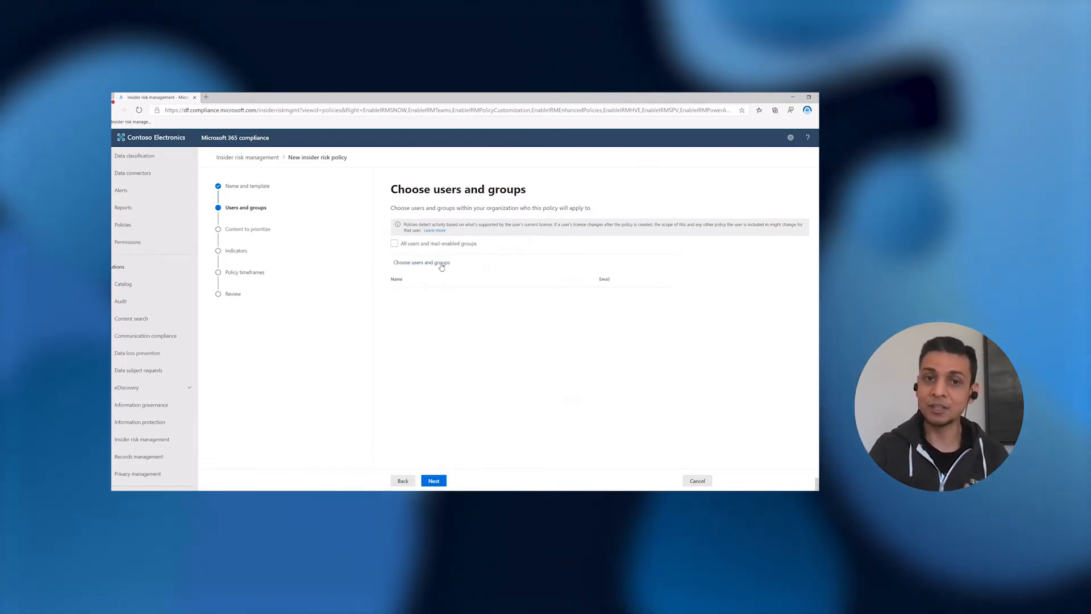
left_click(421, 263)
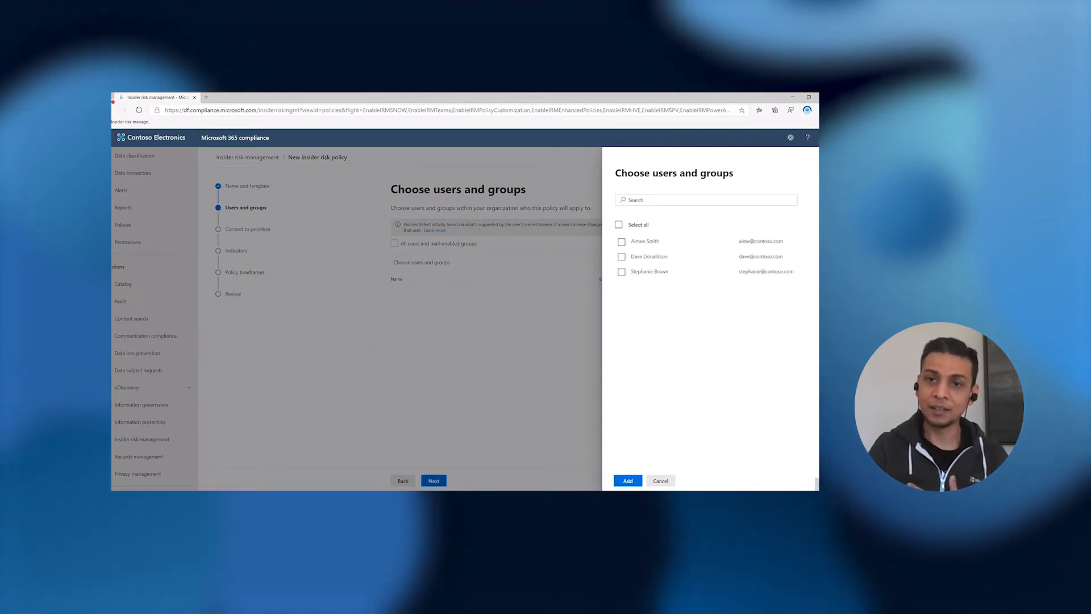
left_click(660, 480)
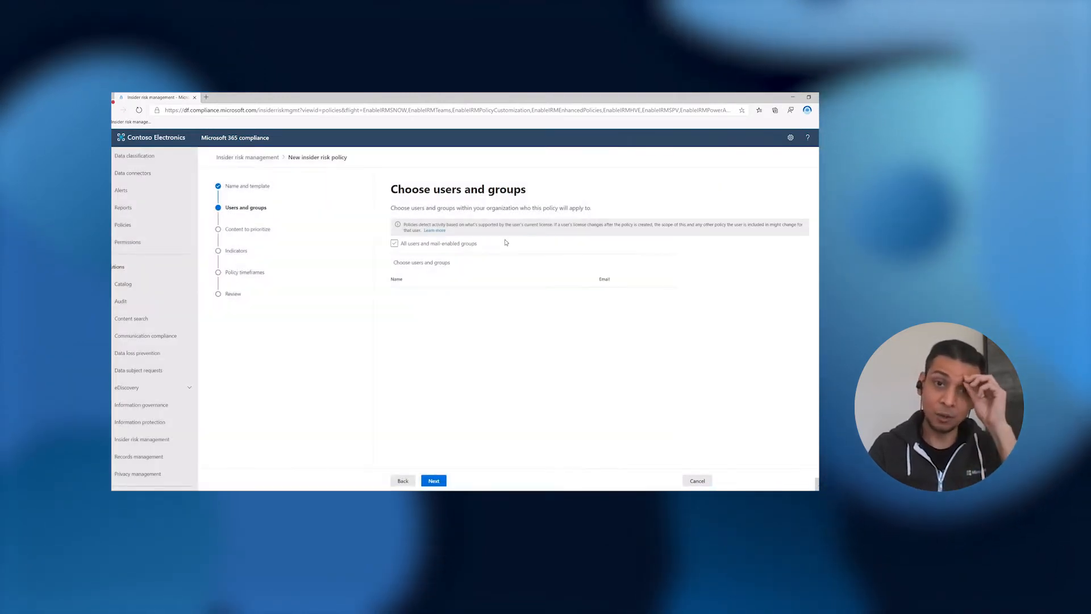
left_click(393, 243)
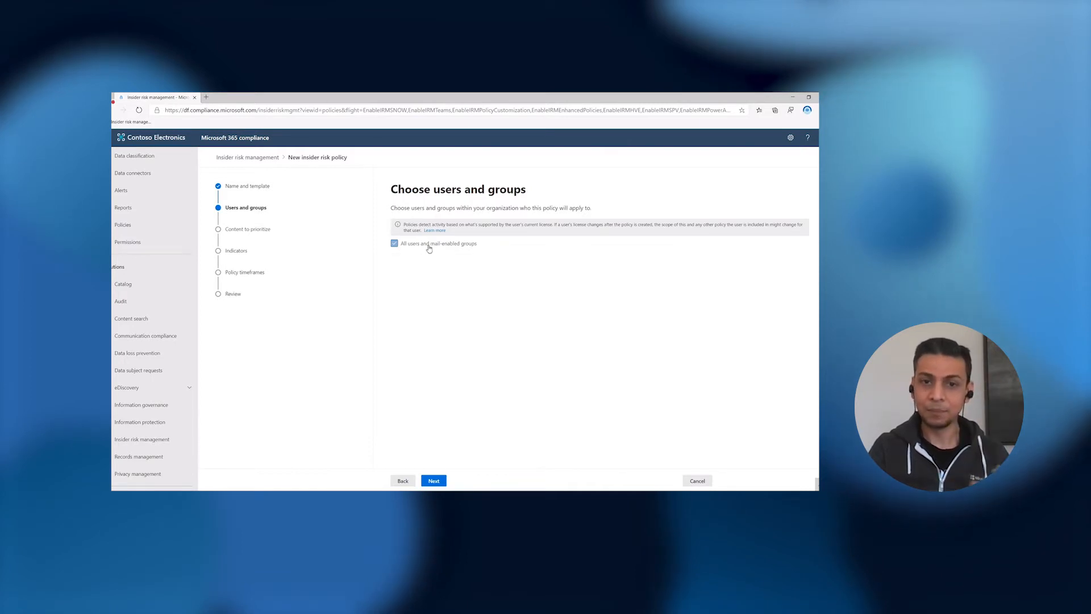
left_click(434, 480)
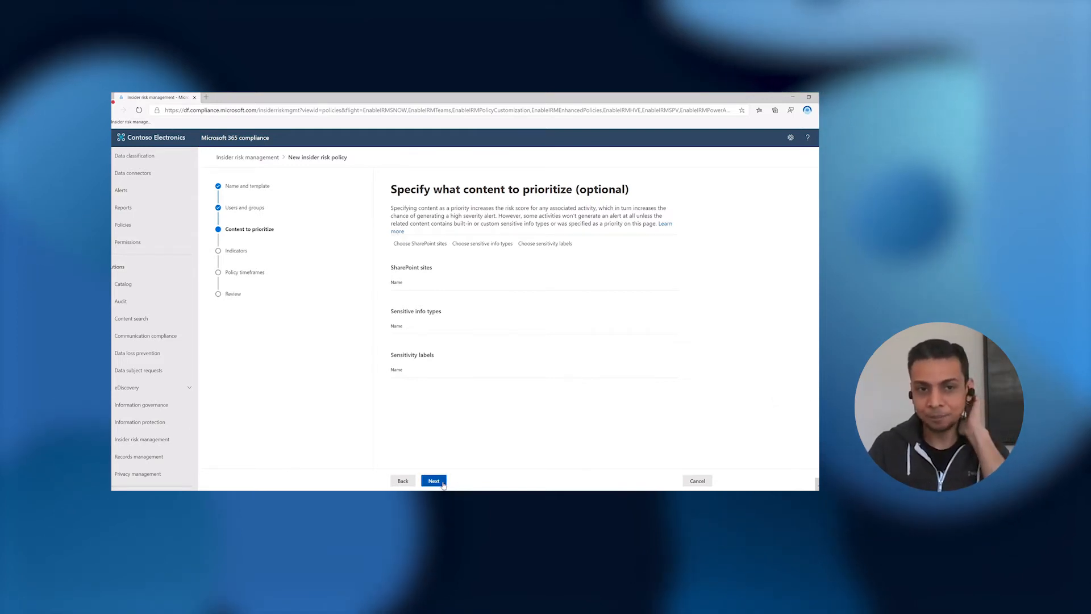
Skip content prioritization, leaving all fields empty.
left_click(433, 480)
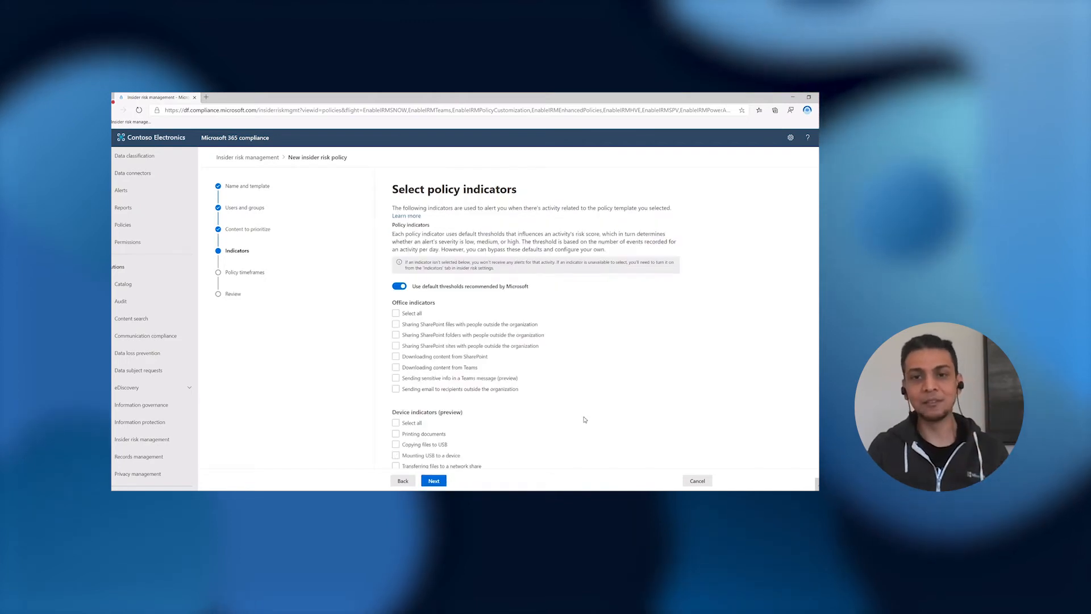
mouse_move(602, 400)
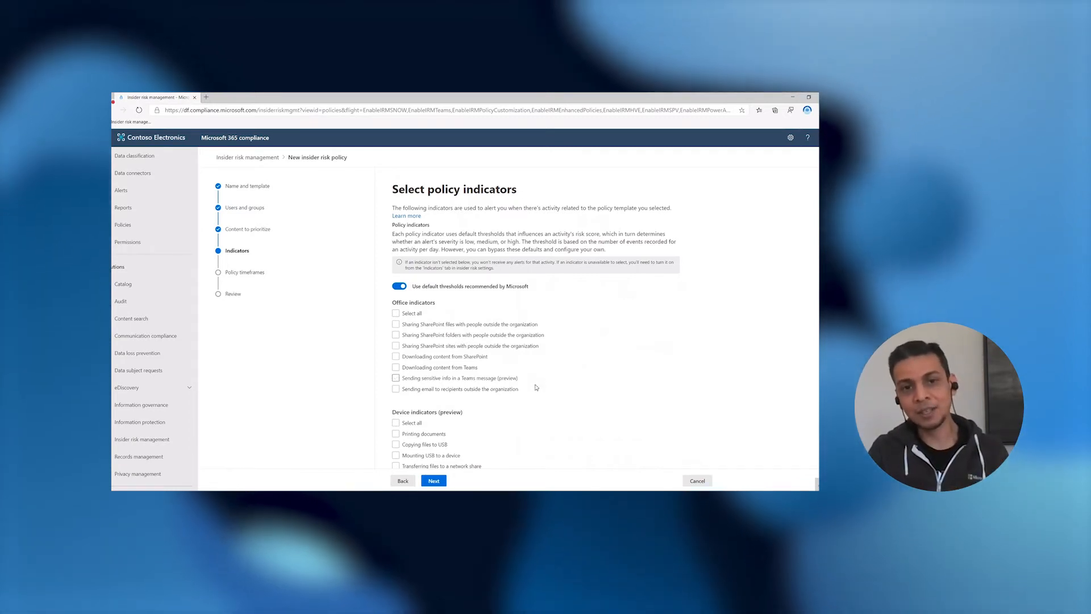
Tick the Teams sensitive info message, SharePoint sharing, and another Office activity indicator.
left_click(396, 376)
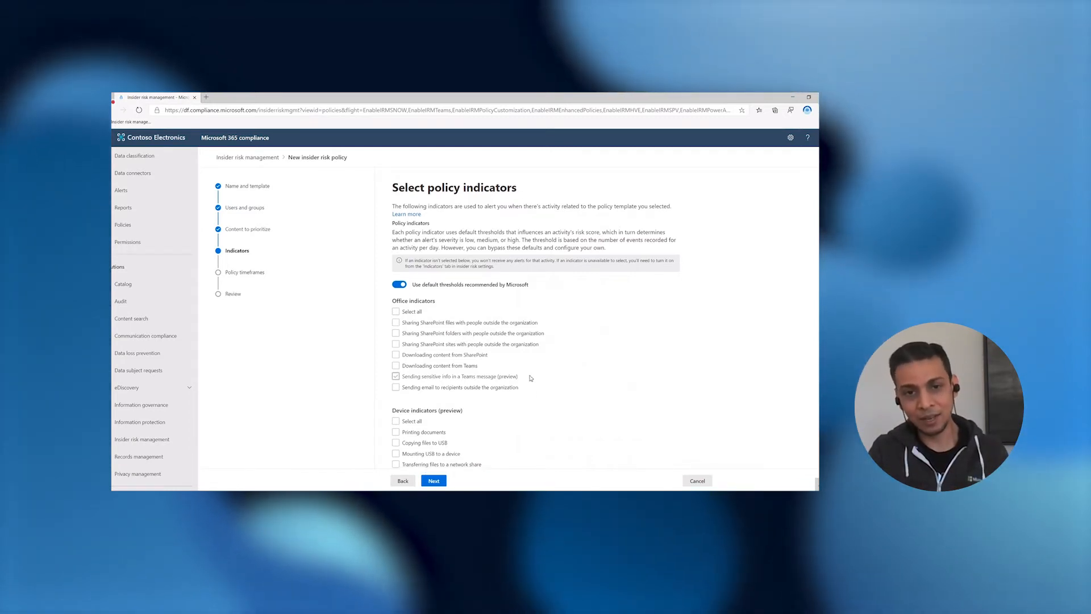
scroll("down", 3)
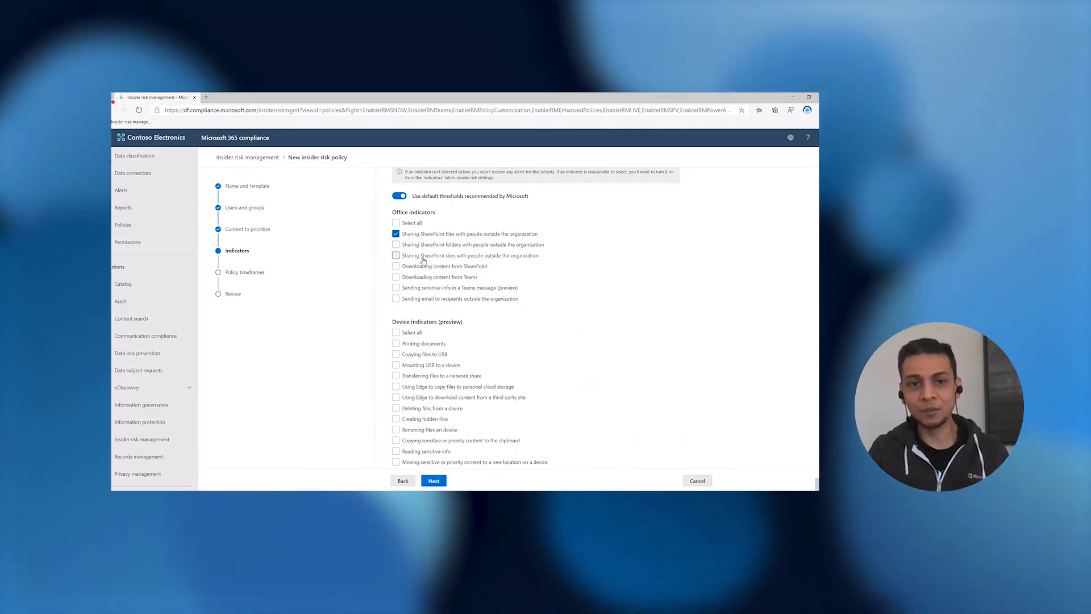
left_click(396, 276)
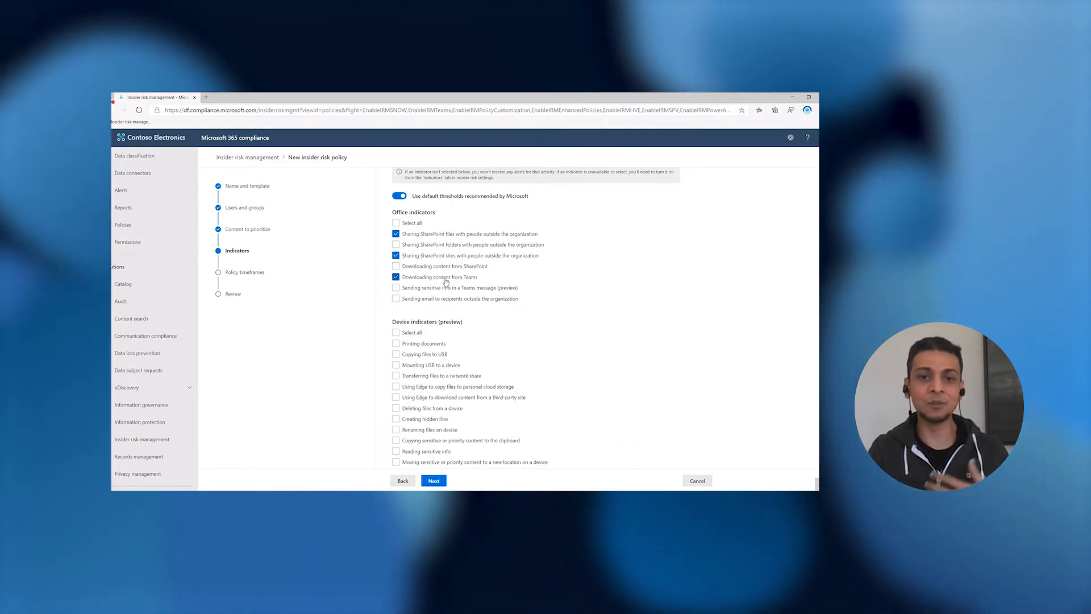
left_click(396, 287)
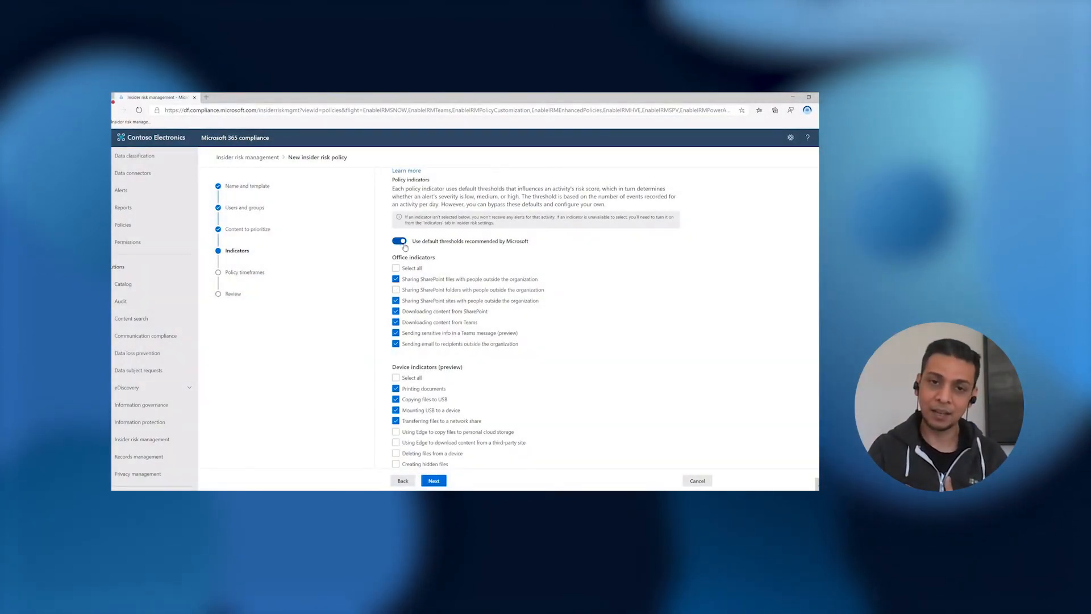
left_click(400, 240)
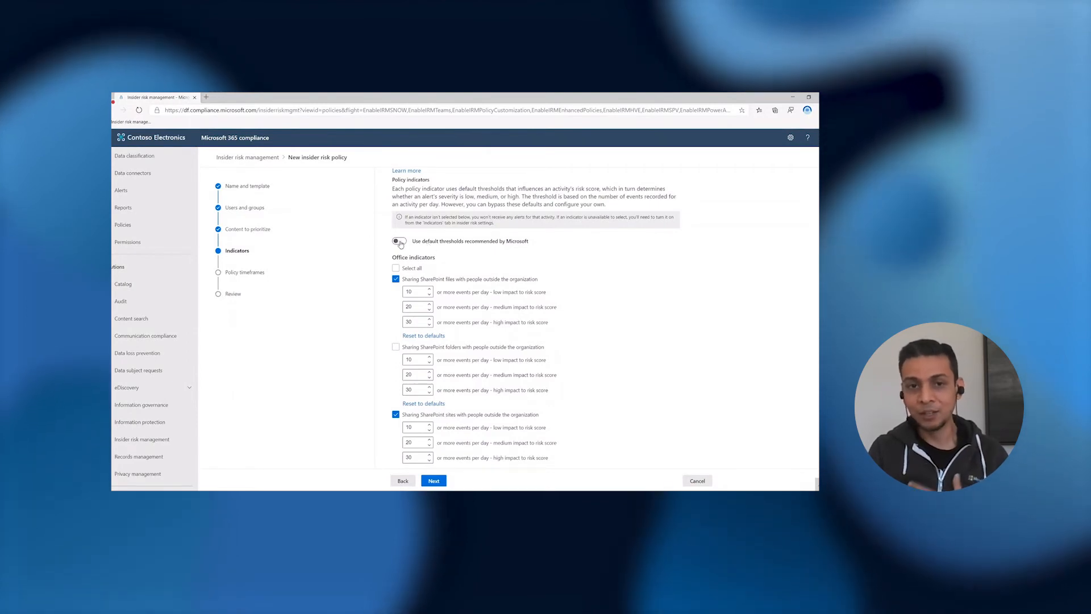
scroll("down", 3)
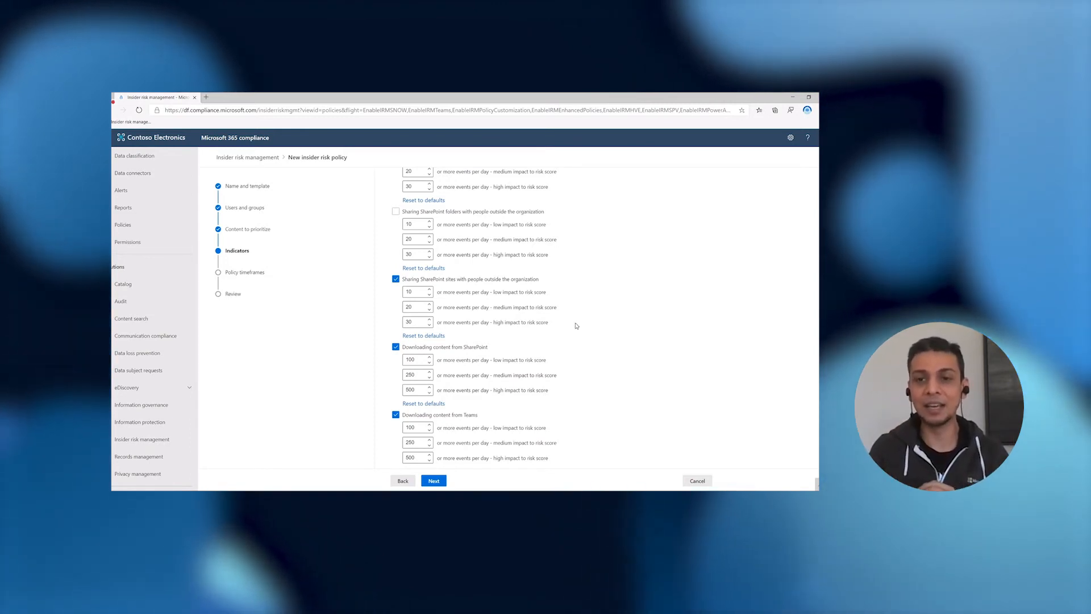
scroll("down", 3)
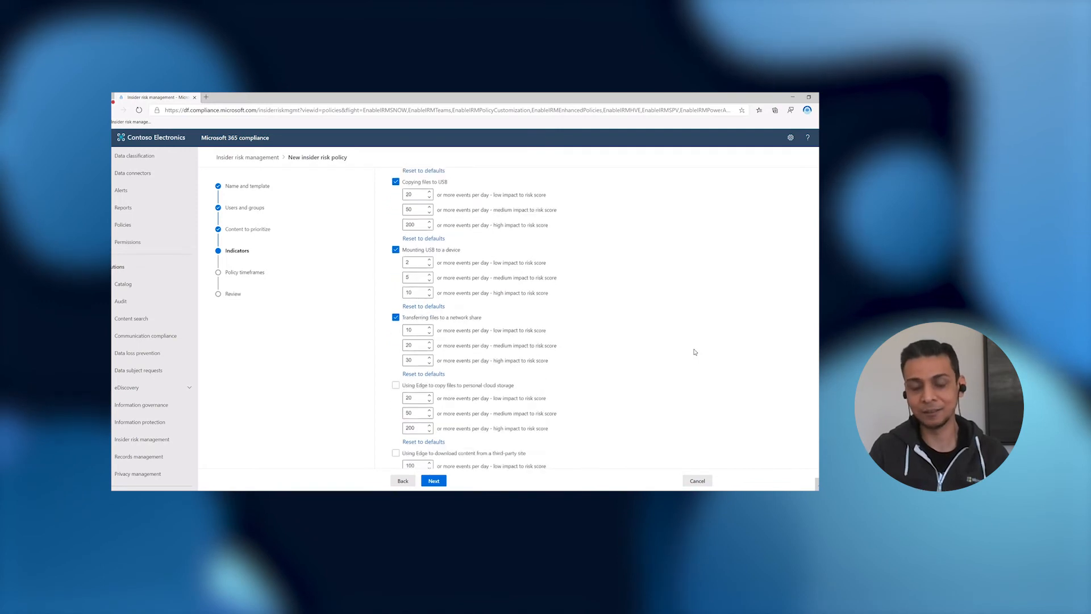
scroll("down", 3)
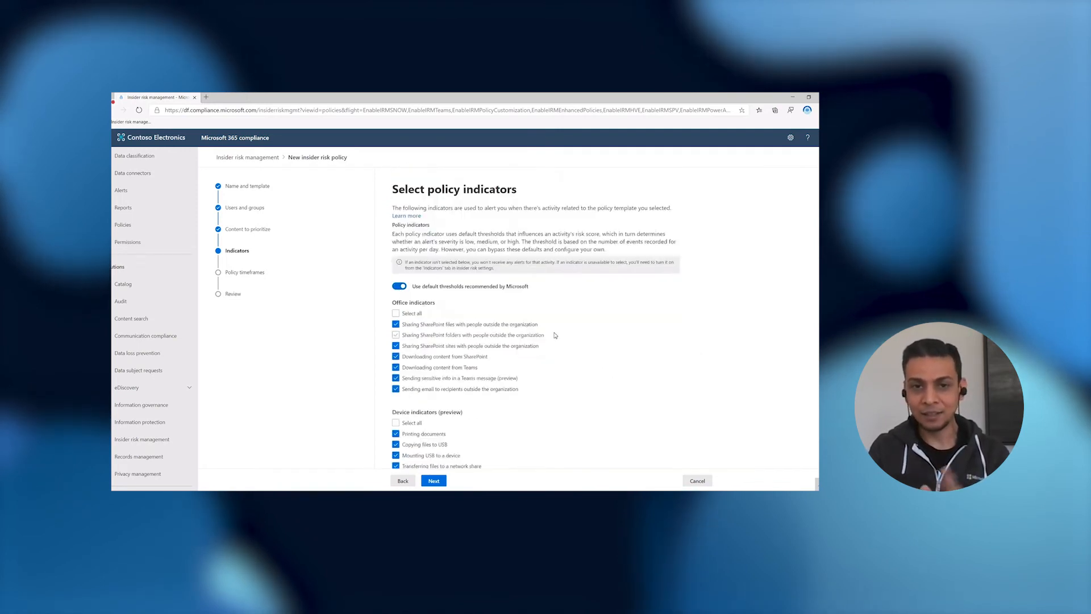
Enable the 'Physical access after termination or failed access to sensitive asset' indicator.
scroll("down", 3)
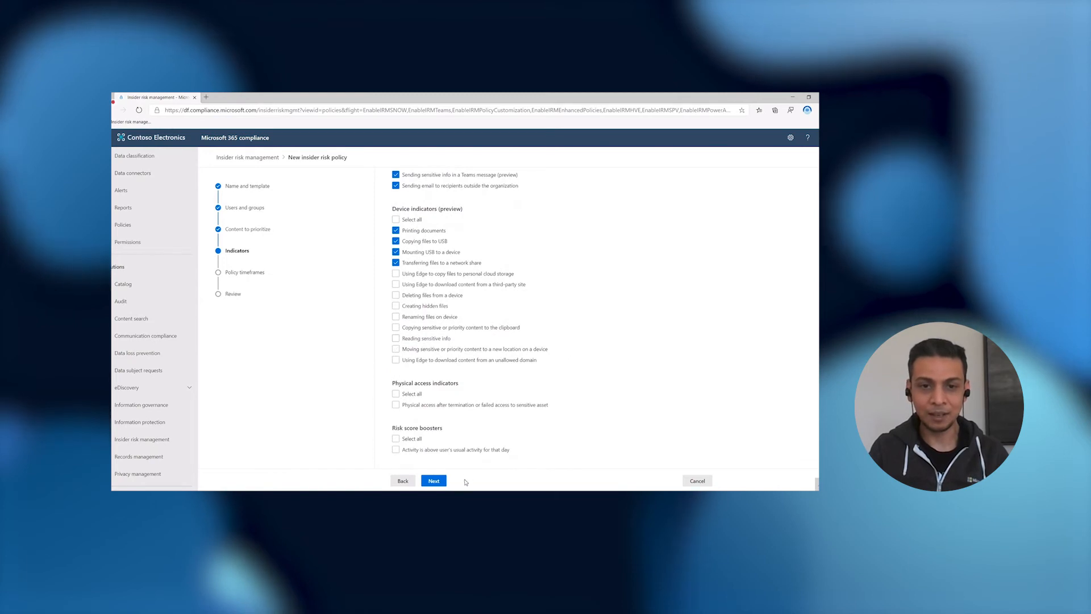
mouse_move(454, 412)
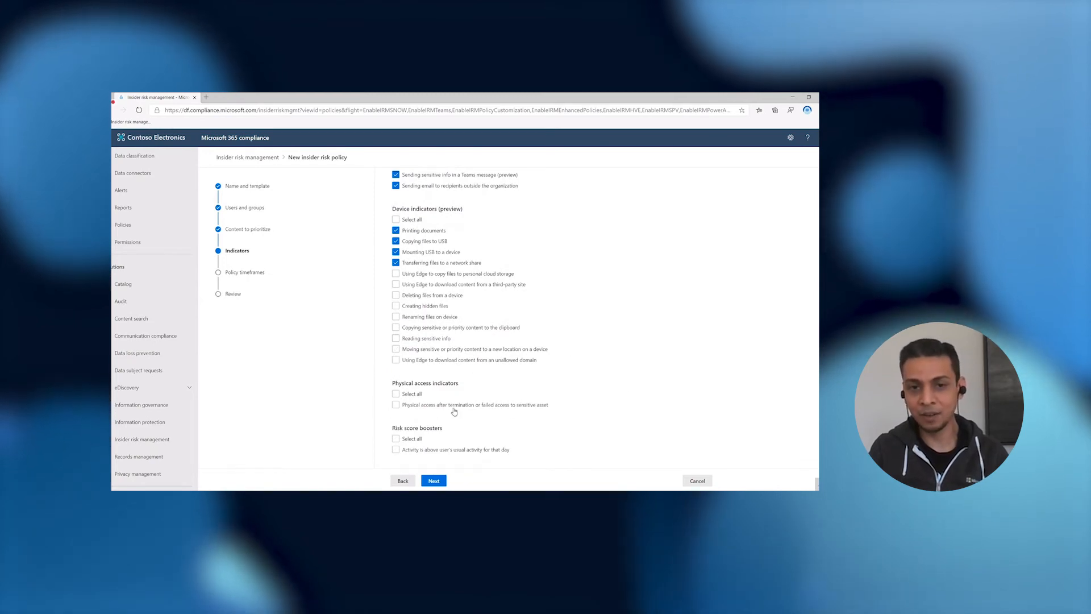
mouse_move(668, 414)
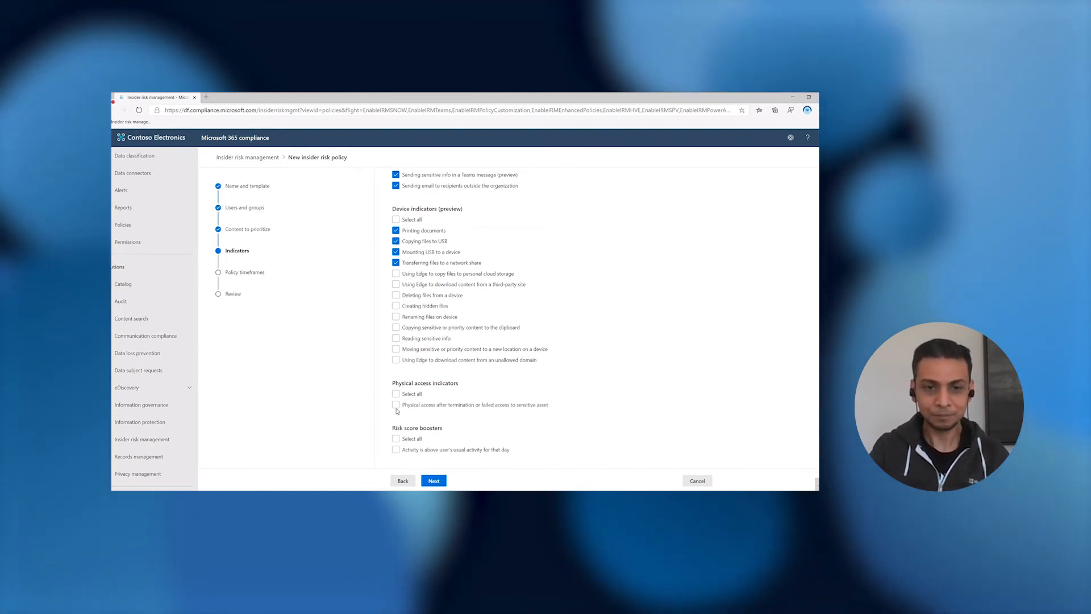
left_click(396, 393)
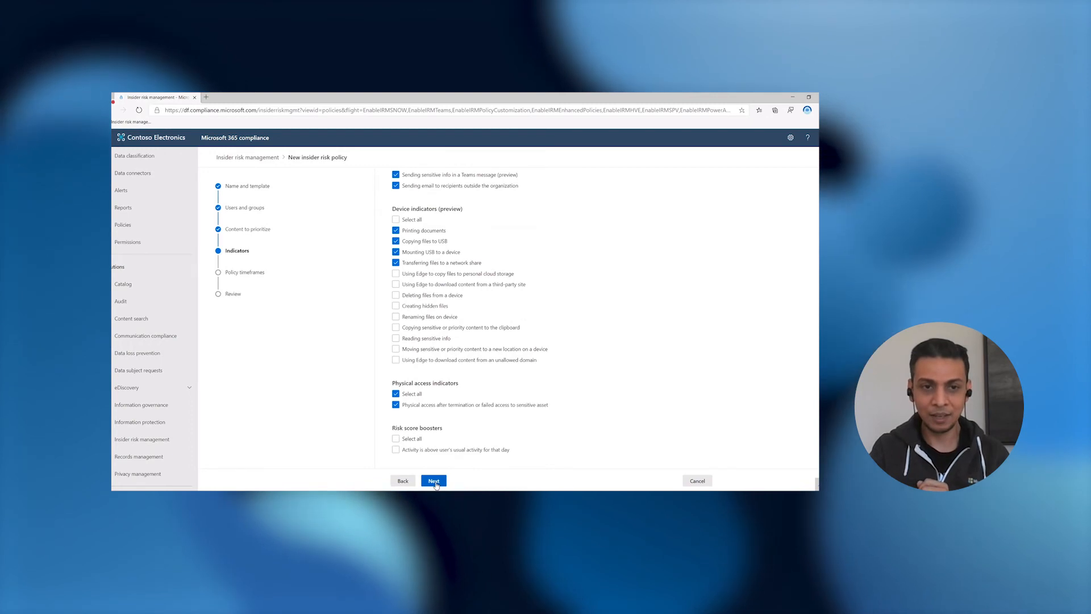
Keep the default timeframes, review the summary, and submit the Data Leak policy.
left_click(434, 480)
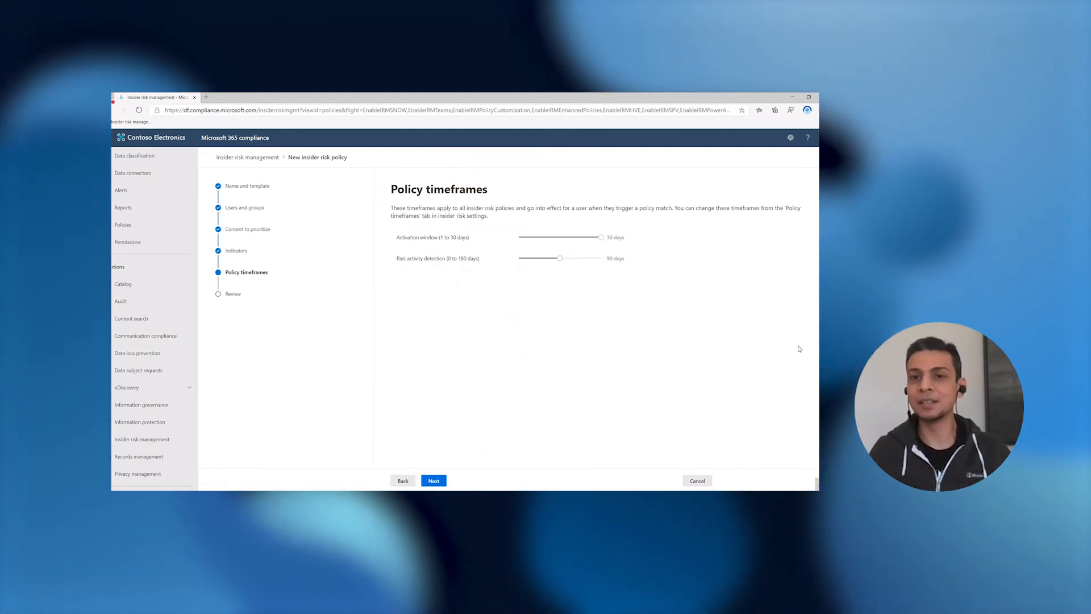
left_click(433, 481)
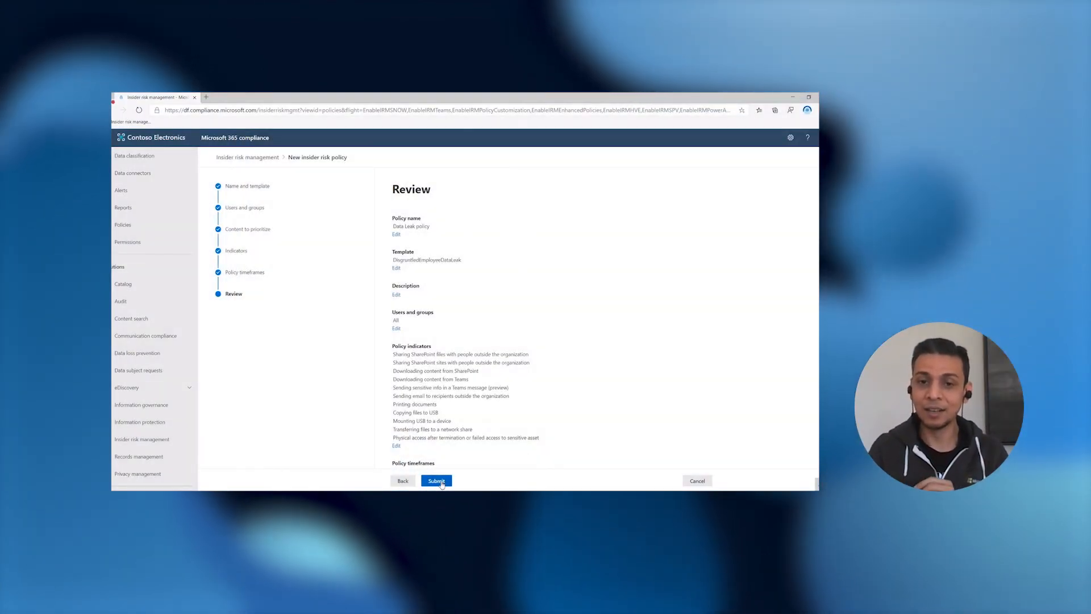
left_click(437, 480)
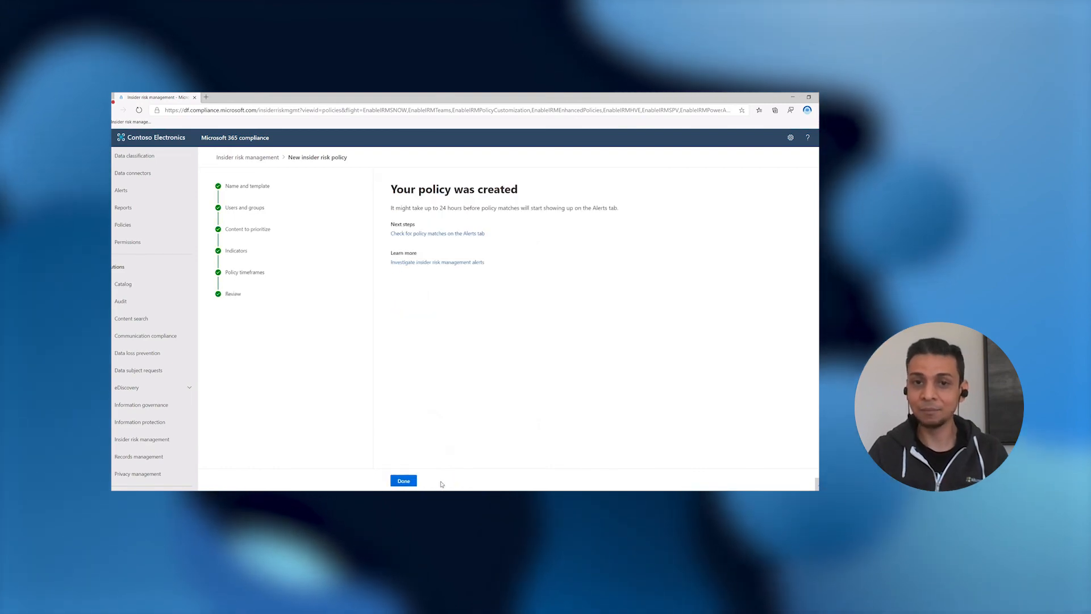